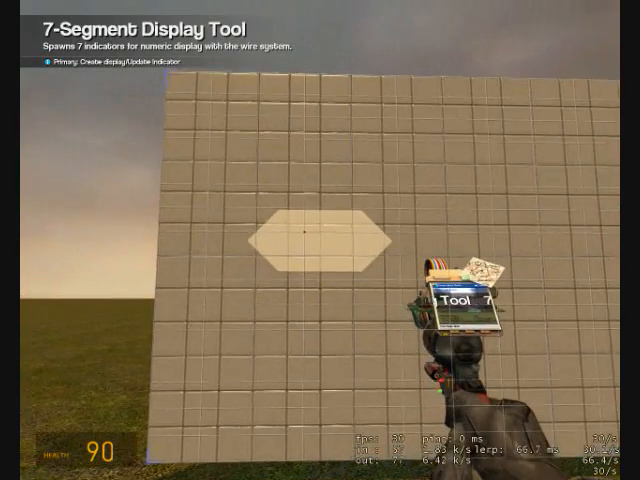
Step: Spawn seven-segment indicators on the tiled wall to form three green digits
left_click(299, 234)
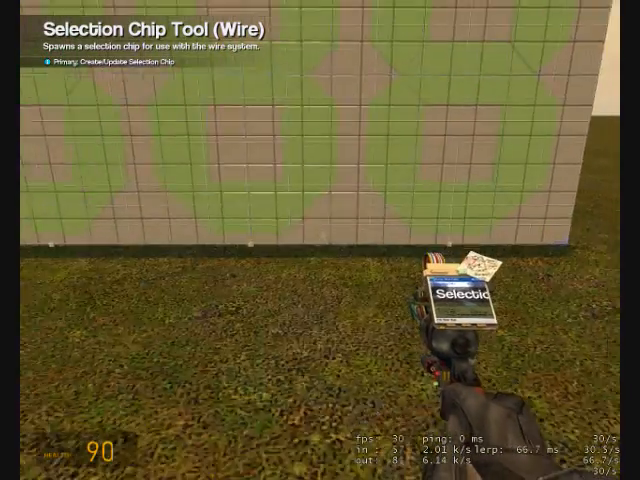
Step: Open the spawn menu and scroll to Gate - Time under Wire - Control
key("q")
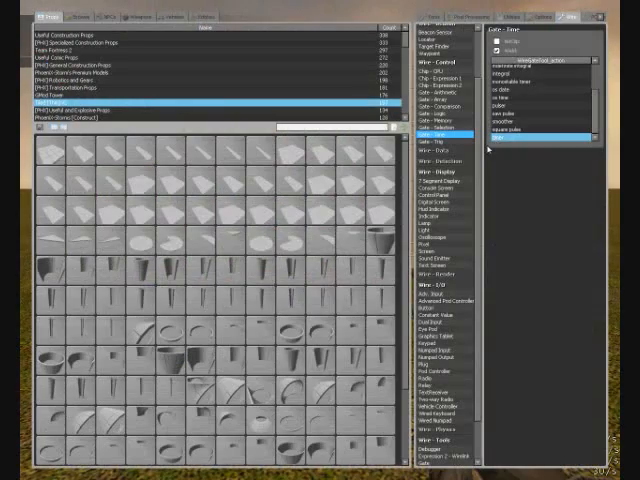
scroll("down", 3)
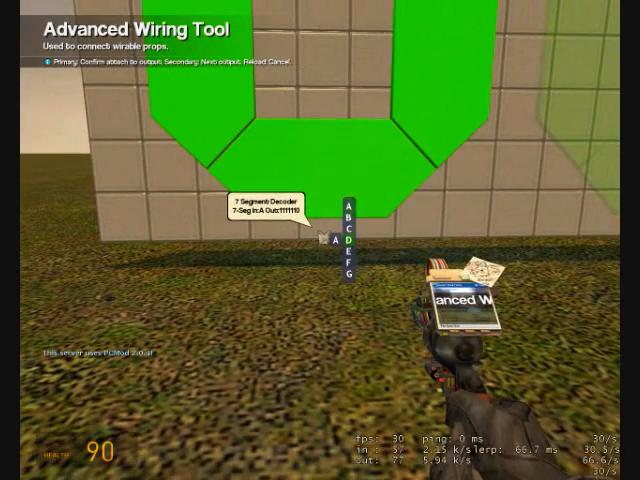
Step: Wire the 7 Segment Decoder outputs A–G to the matching digit segments
left_click(345, 240)
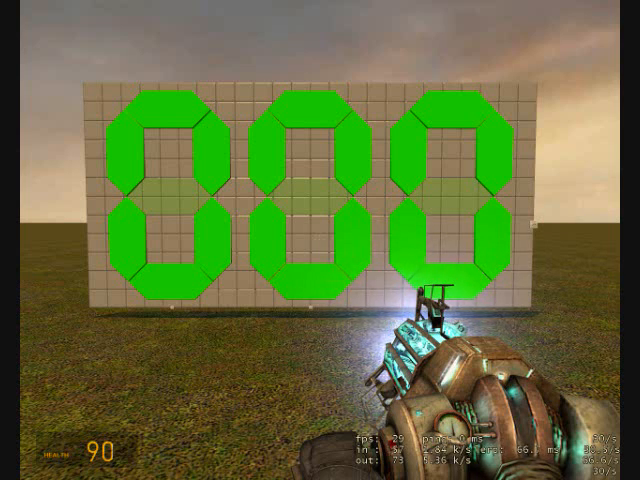
Step: Bring up the props menu to spawn a flat PHX plate before the display
key("q")
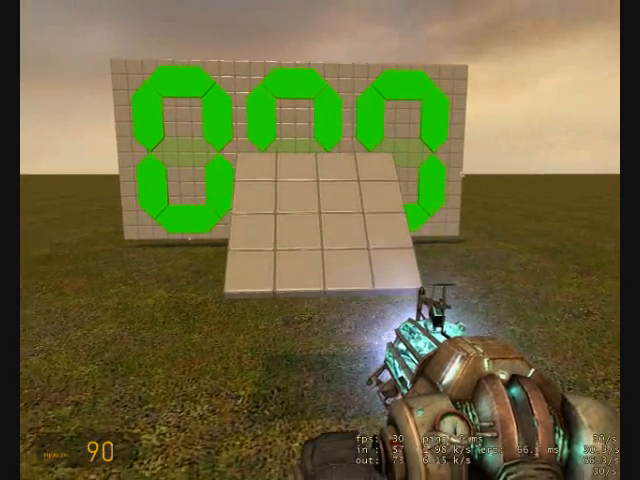
Step: Place a power-icon start button and a RESET button on the plate
key("q")
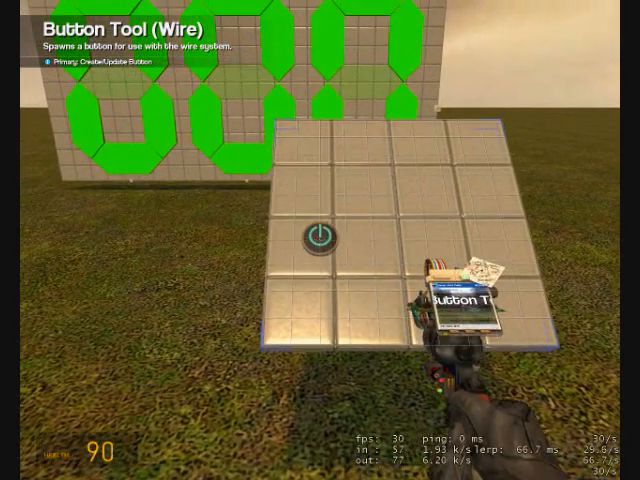
key("q")
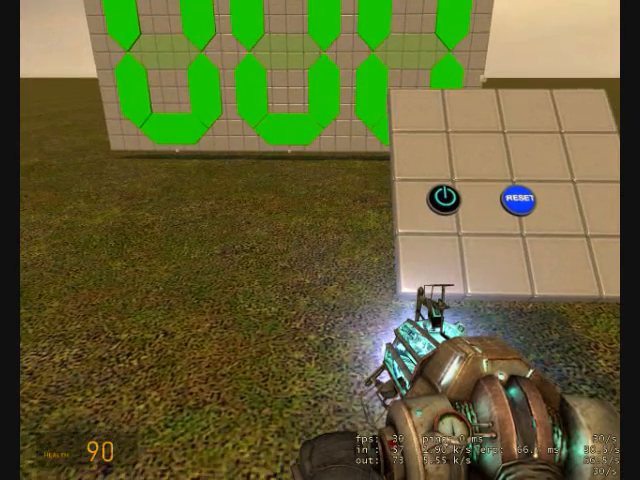
key("q")
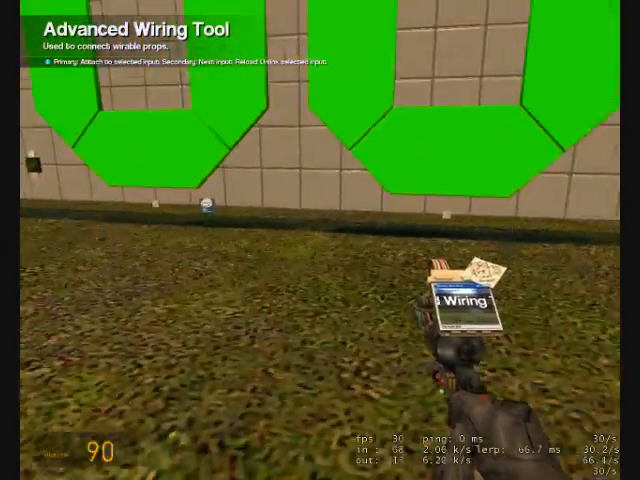
mouse_move(320, 240)
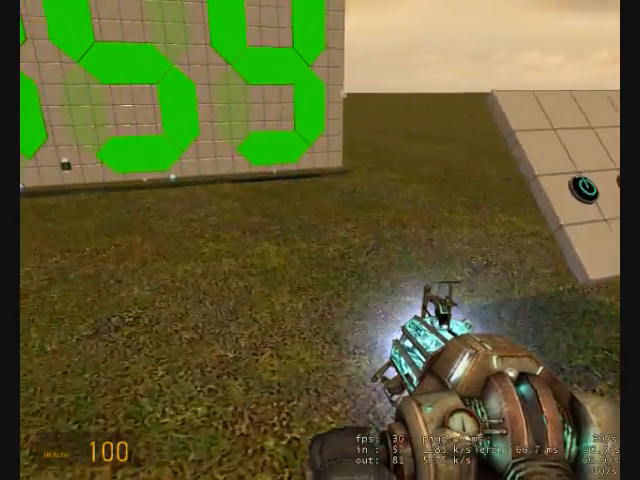
Step: Bring up the spawn menu for a Greater or Equal comparison gate
key("q")
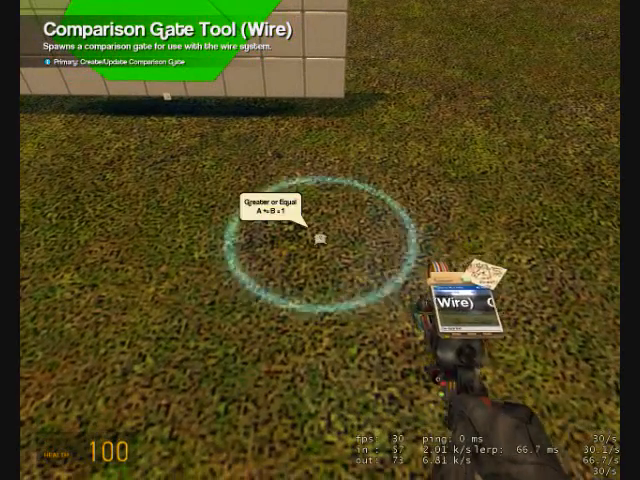
Step: Select Constant Value under Wire - I/O and scroll through its value panel
key("q")
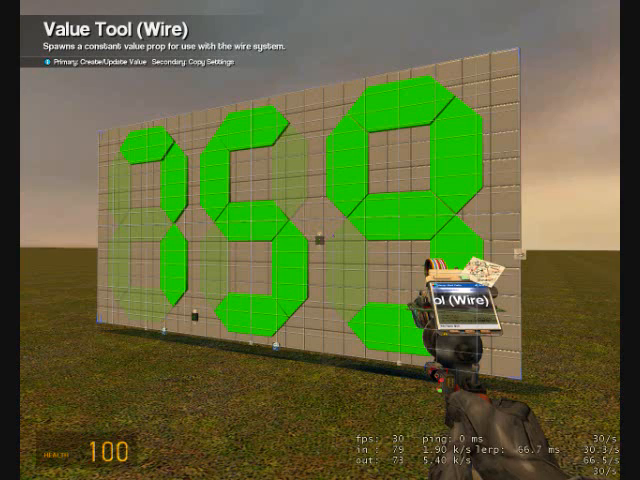
key("q")
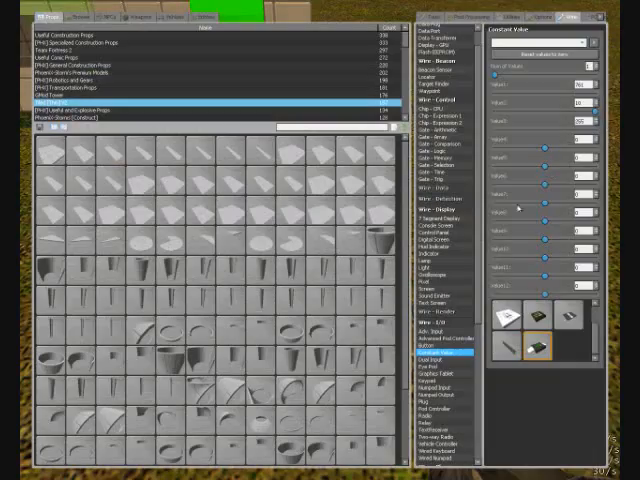
scroll("down", 3)
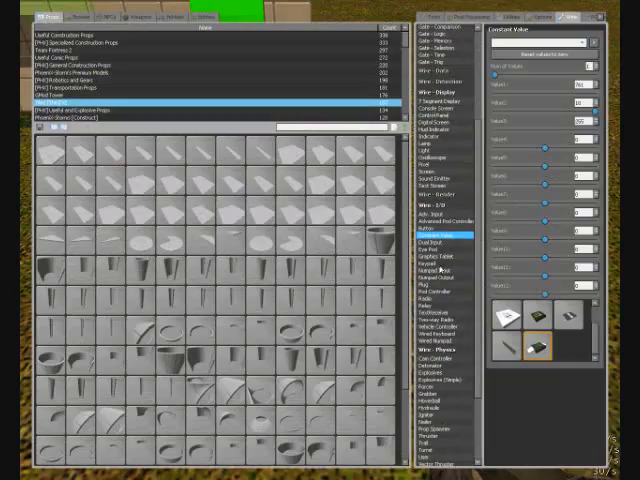